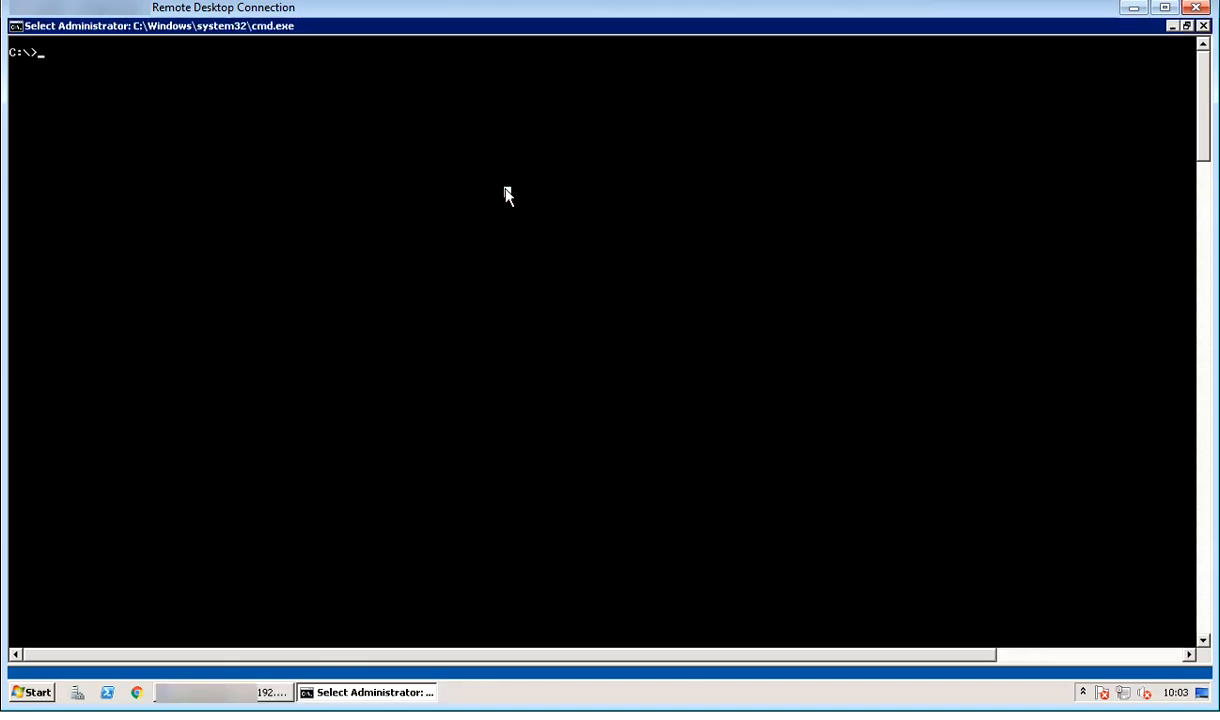
Send Ctrl+Alt+End to show the Windows Security screen, then hover Cancel.
key("ctrl+alt+end")
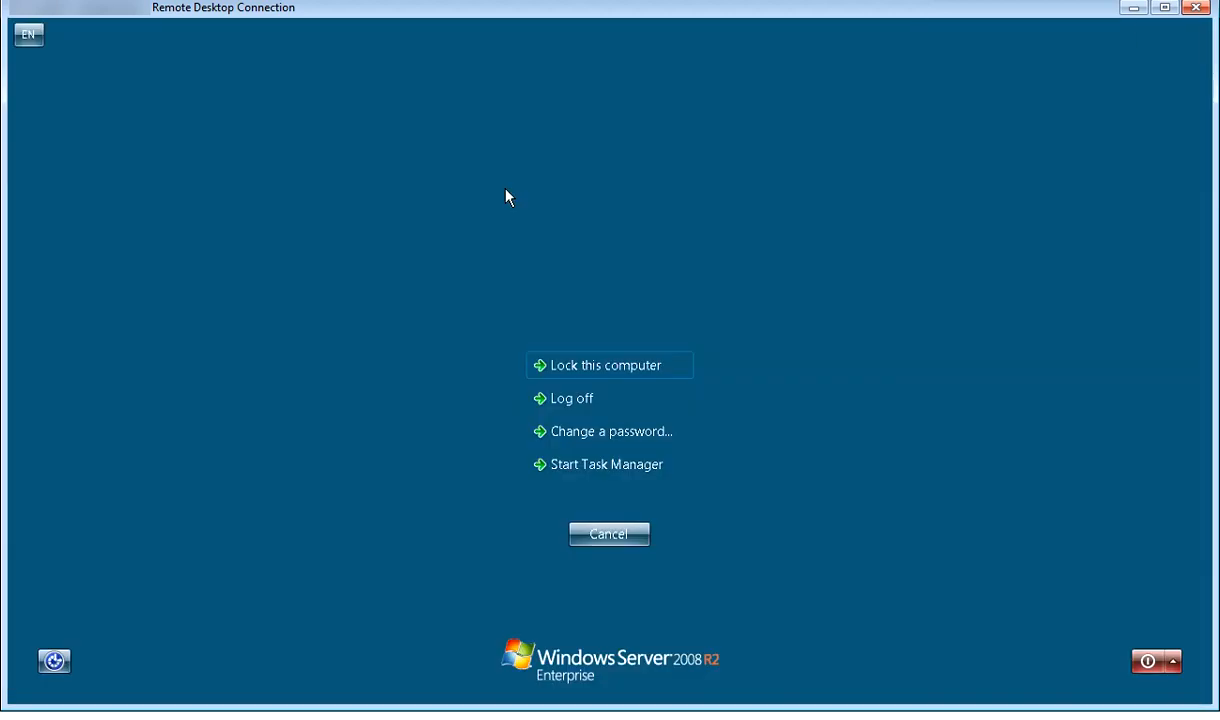
mouse_move(265, 296)
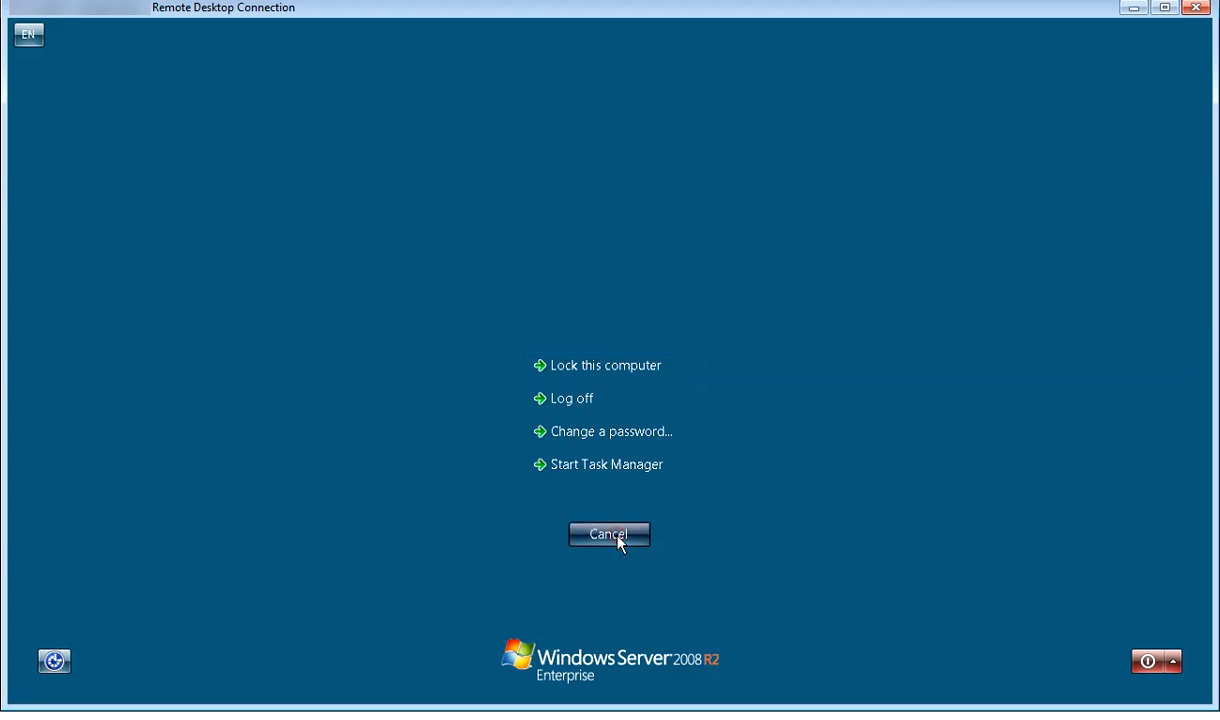
left_click(608, 534)
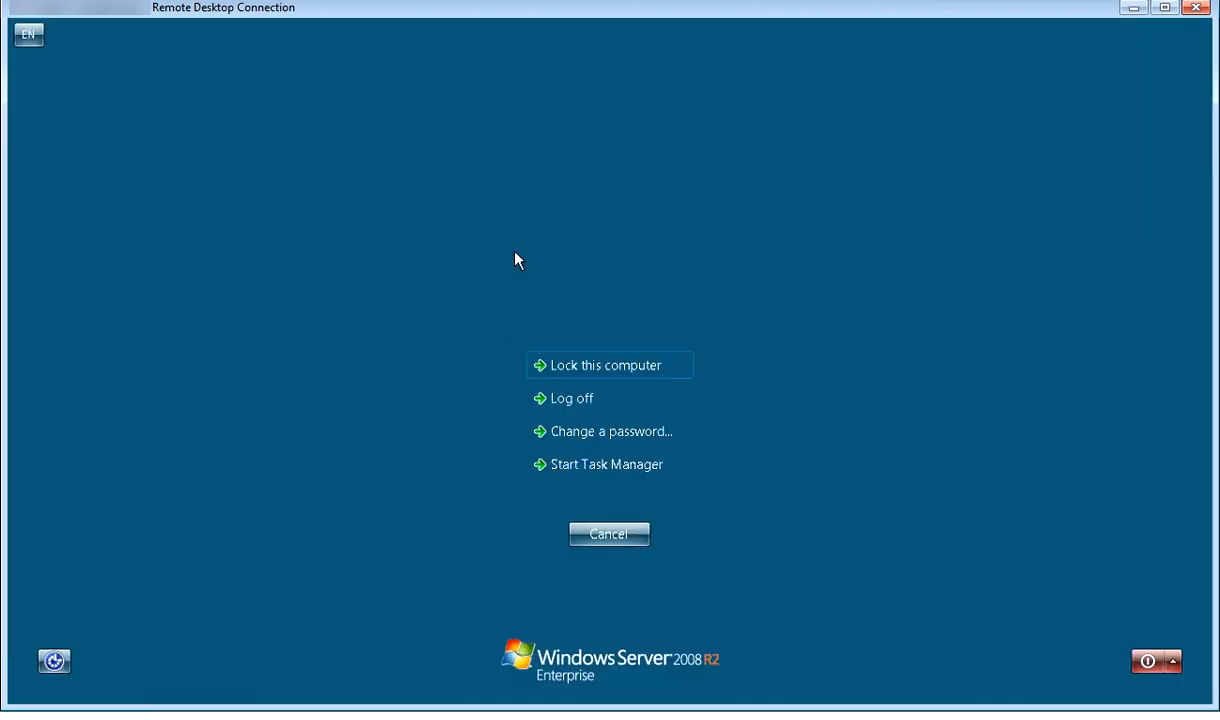
mouse_move(654, 344)
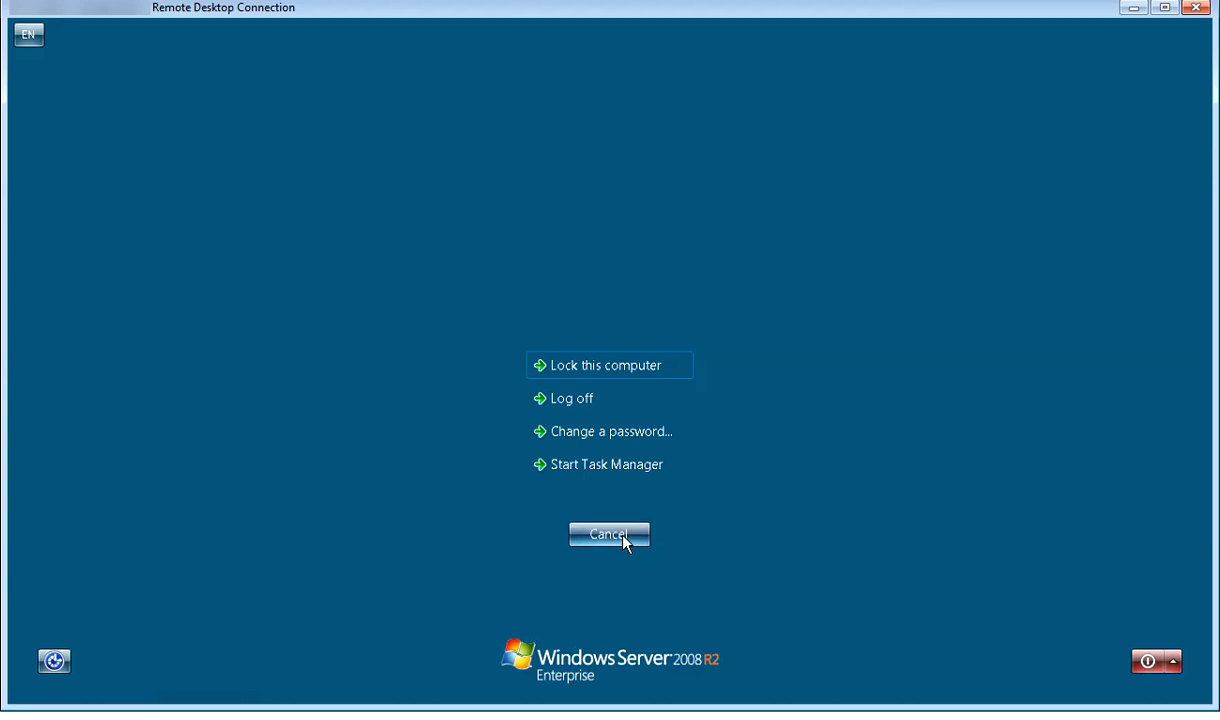
Cancel the Windows Security screen to reveal the nested session's administrator command prompt.
left_click(609, 533)
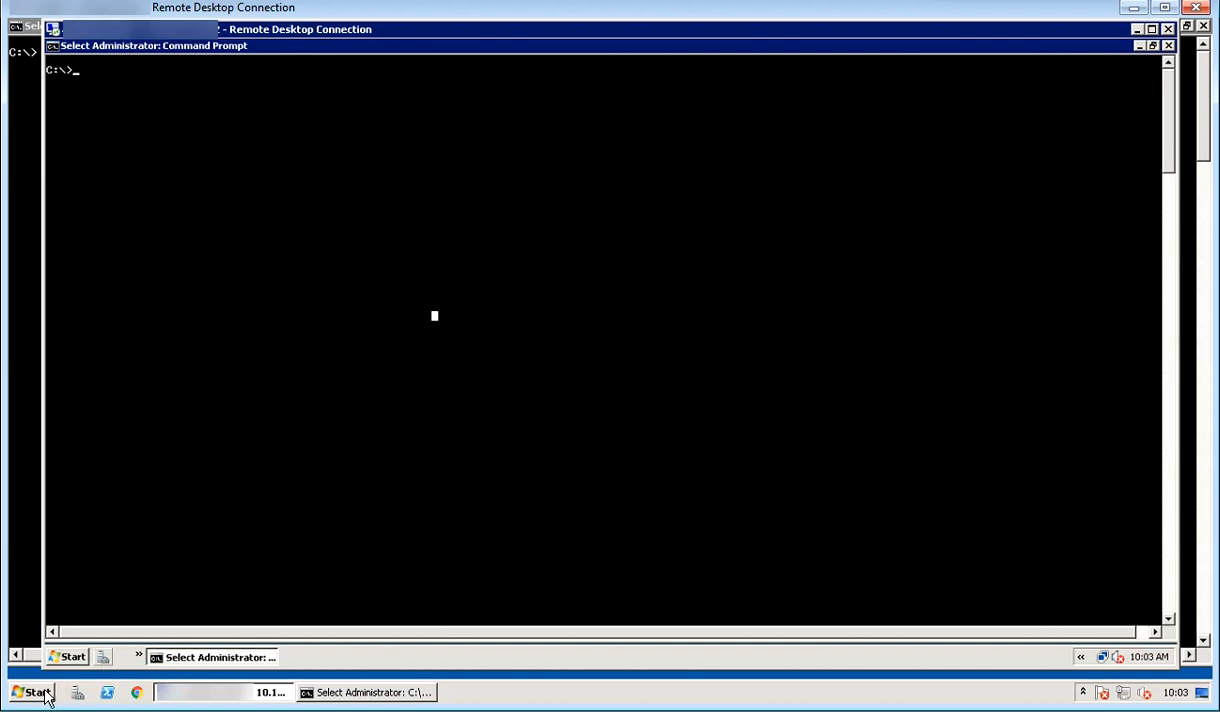
Run 'osk' from the Start menu's Run dialog to open the On-Screen Keyboard.
left_click(33, 692)
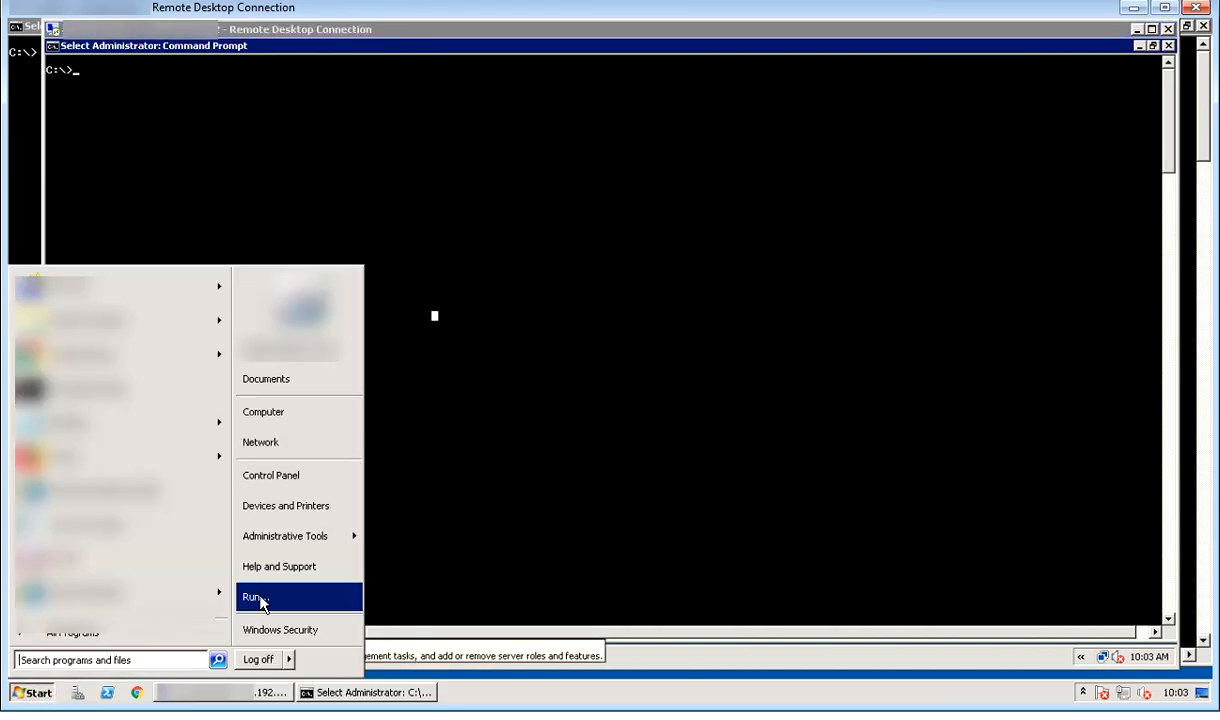
left_click(255, 597)
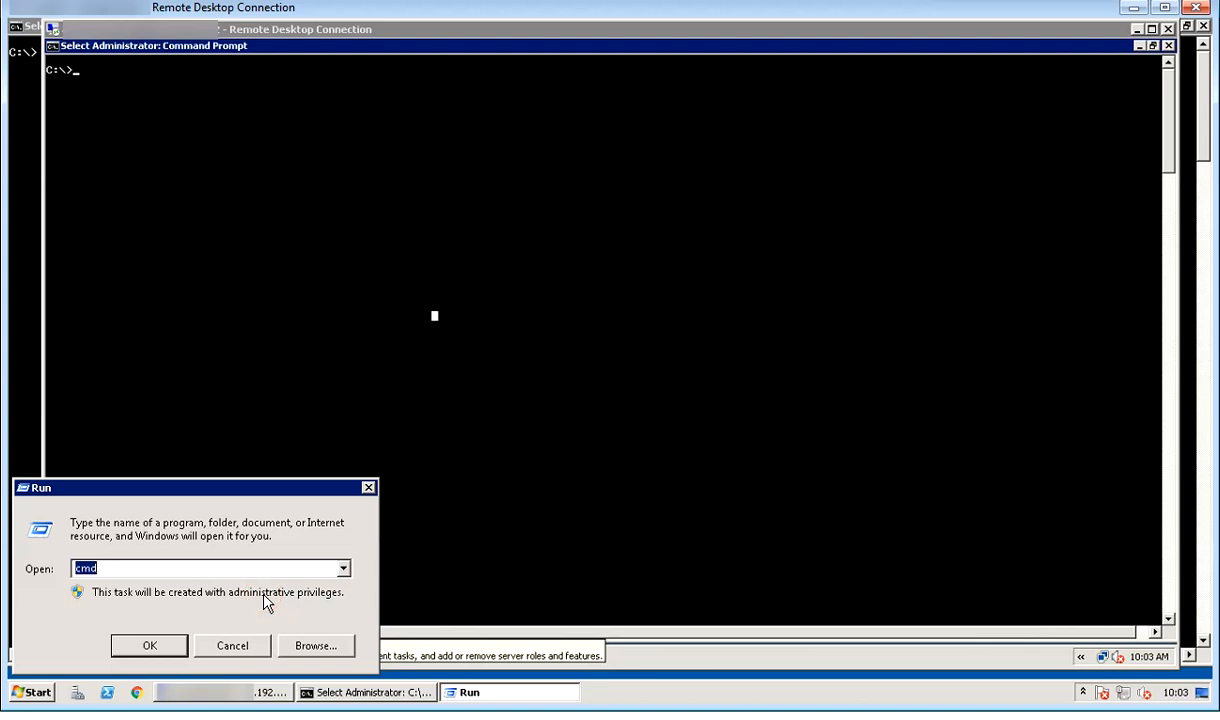
type("osk")
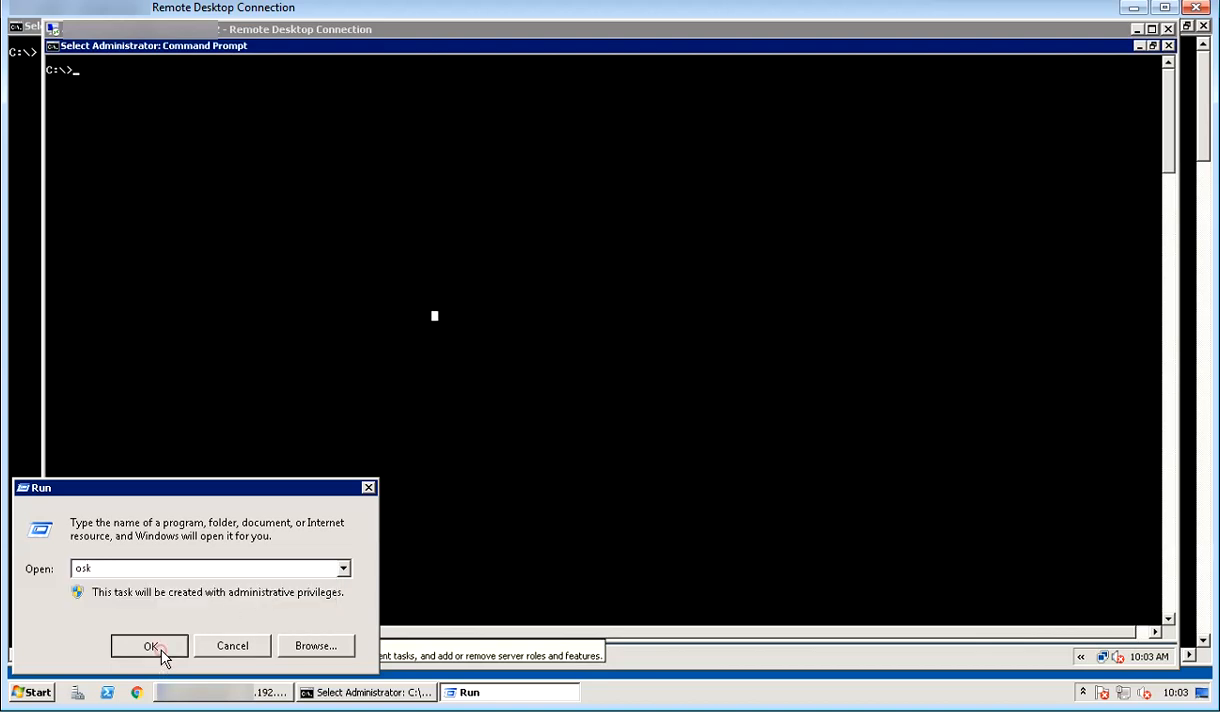
left_click(149, 645)
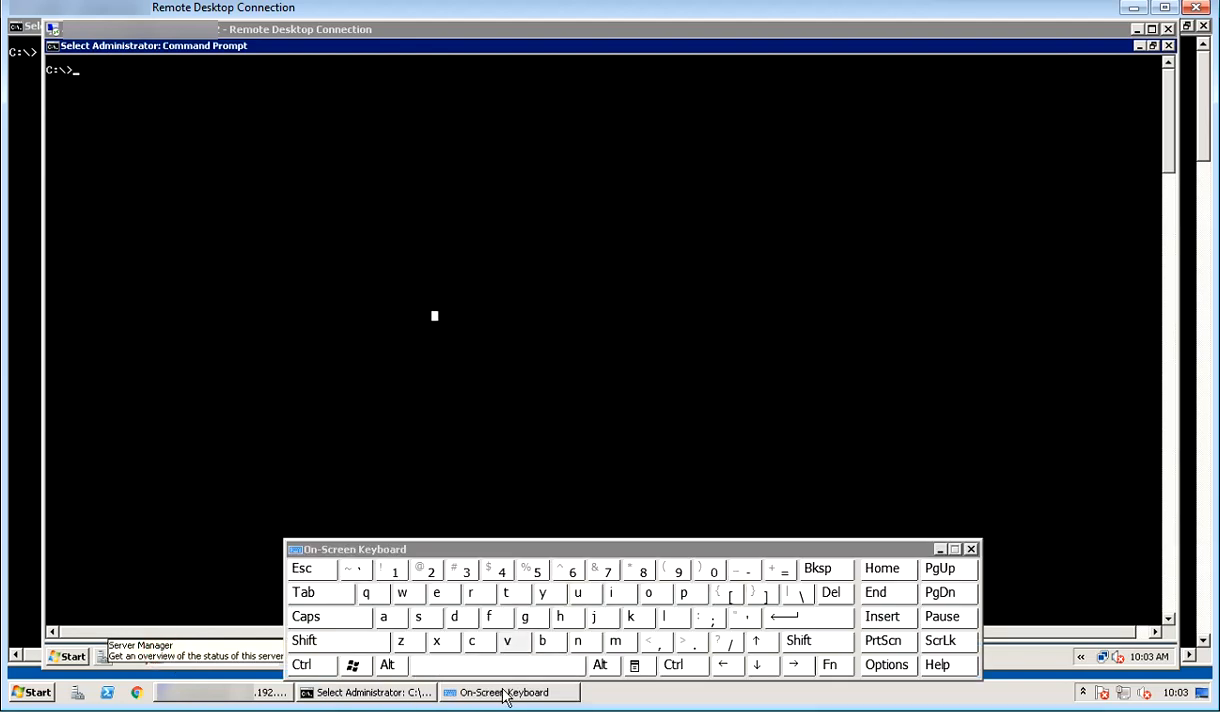
mouse_move(517, 356)
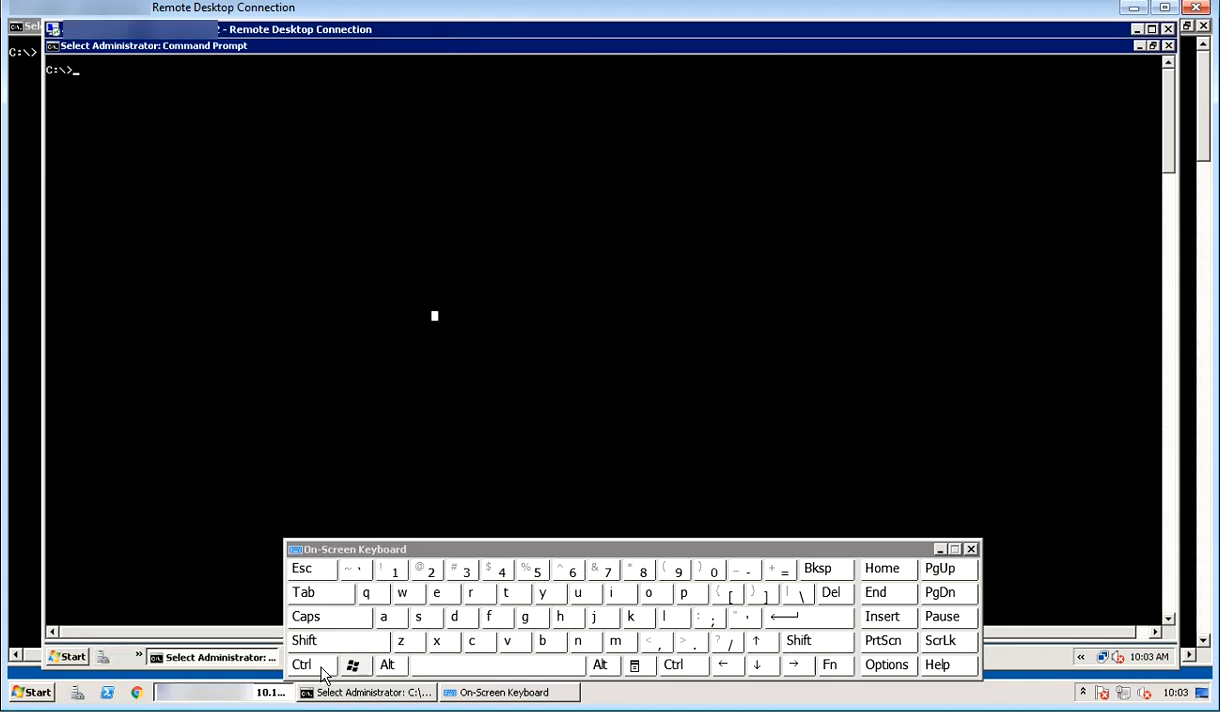
Send Ctrl+Alt+End via the On-Screen Keyboard to the nested session.
left_click(387, 664)
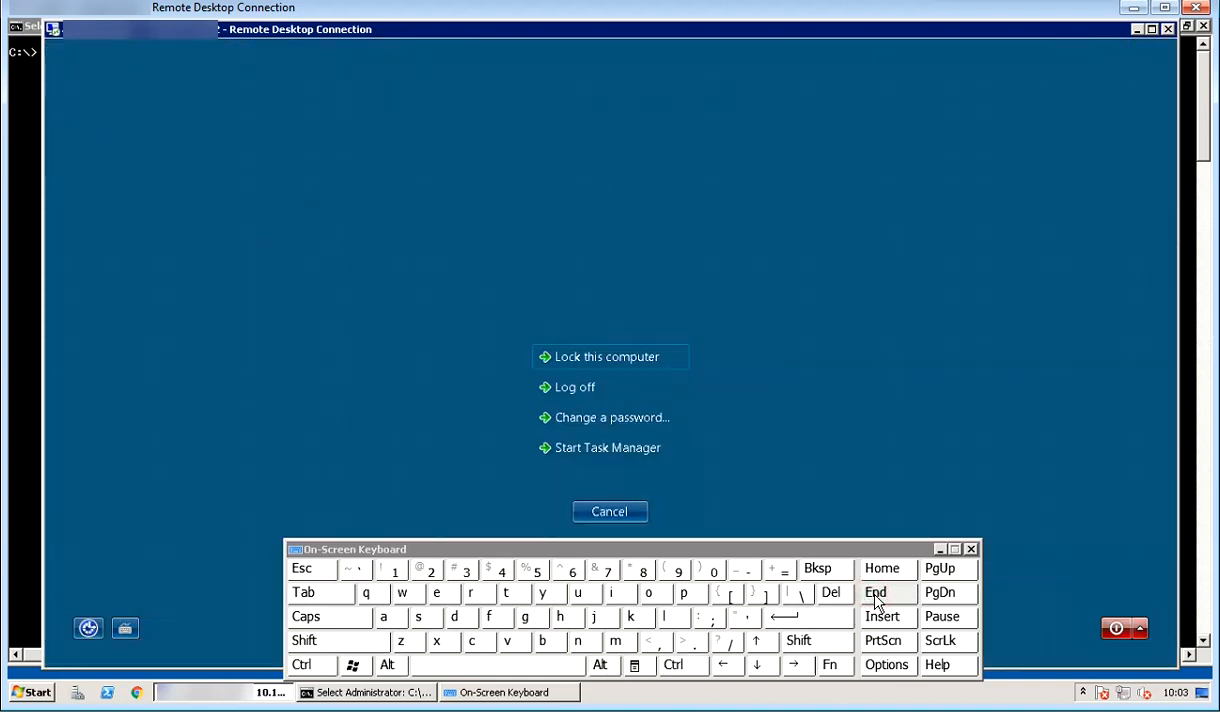
mouse_move(605, 417)
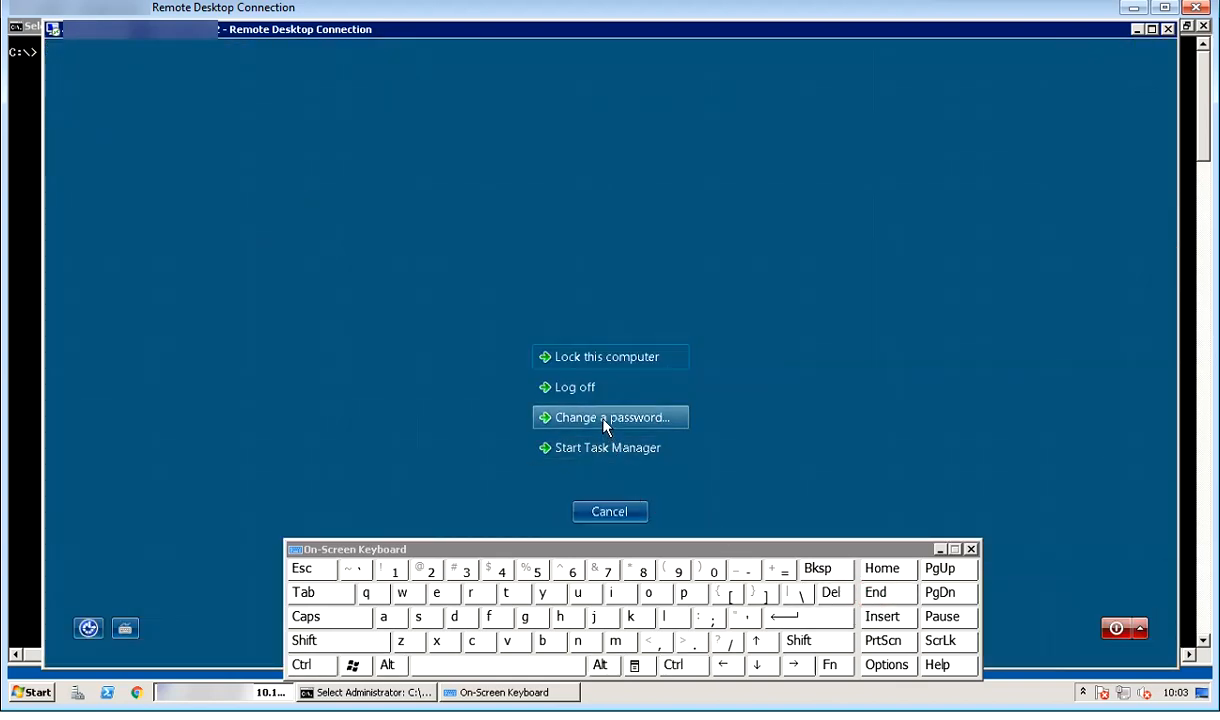